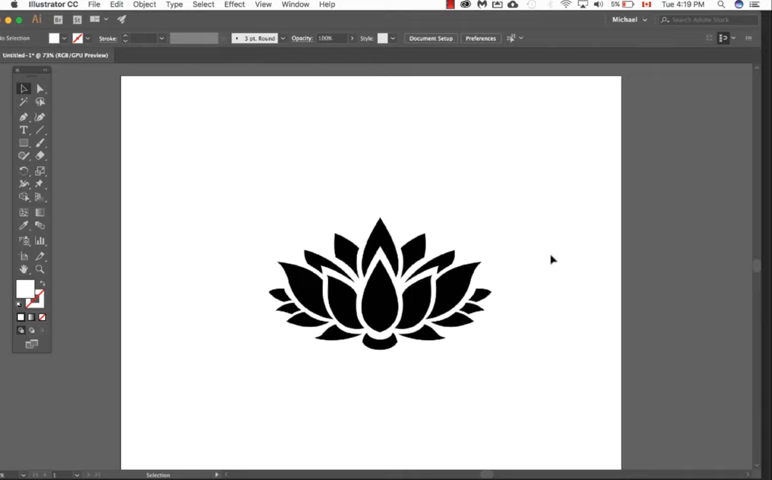
{"action": "mouse_move", "coordinate": [498, 307]}
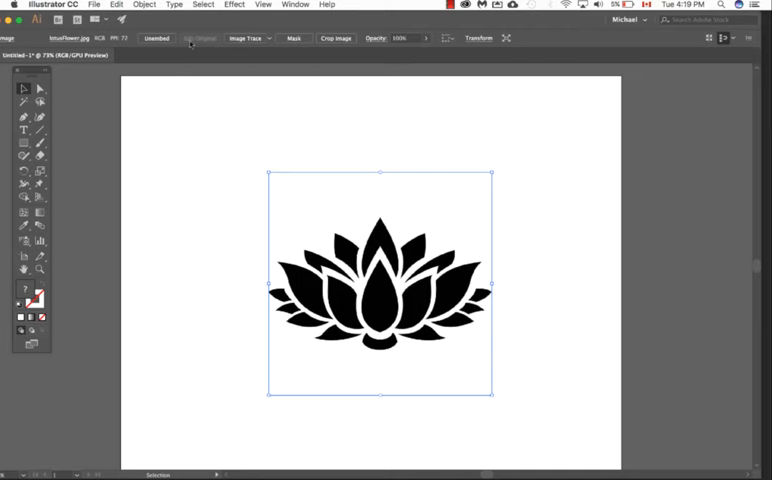
Step: Trace the lotus photo and expand it into grouped vector shapes via Object > Image Trace
{"action": "left_click", "coordinate": [144, 5]}
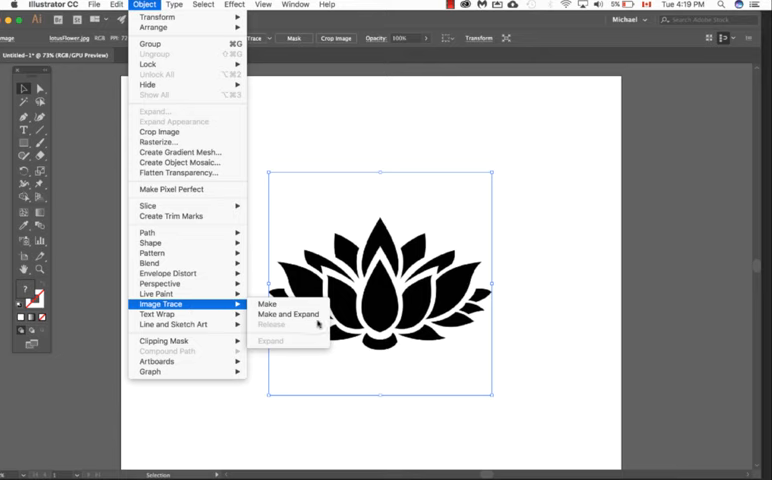
{"action": "left_click", "coordinate": [286, 316]}
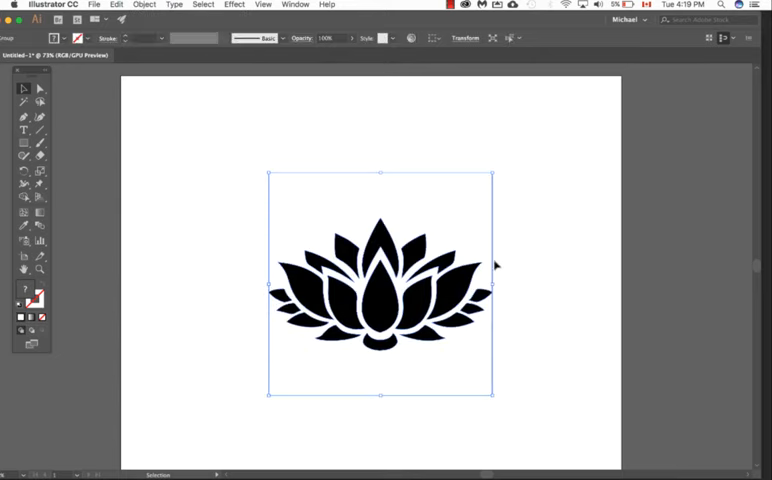
{"action": "mouse_move", "coordinate": [447, 207]}
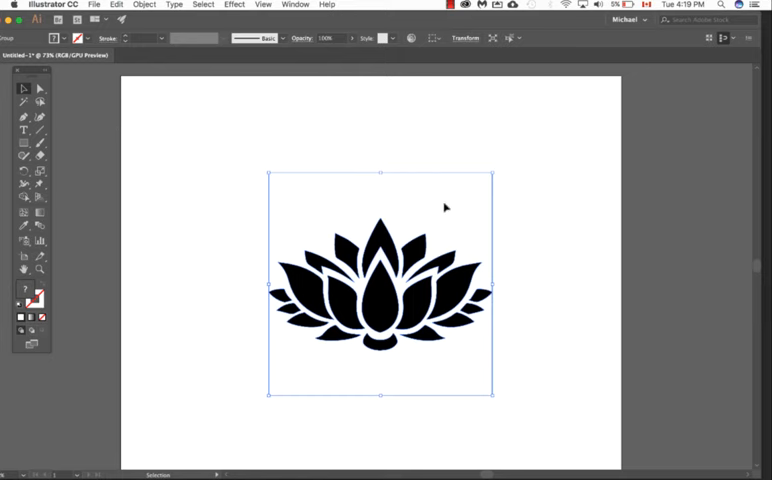
{"action": "mouse_move", "coordinate": [279, 129]}
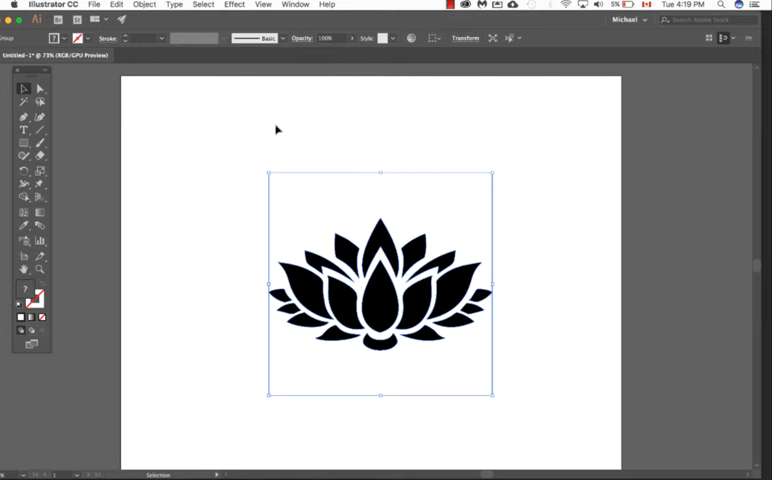
{"action": "mouse_move", "coordinate": [38, 90]}
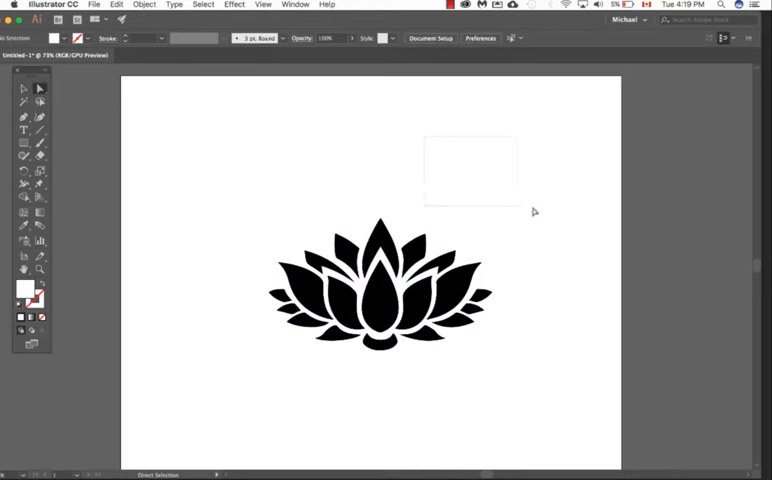
Step: Select the white background path of the trace so it can be deleted
{"action": "left_click", "coordinate": [380, 290]}
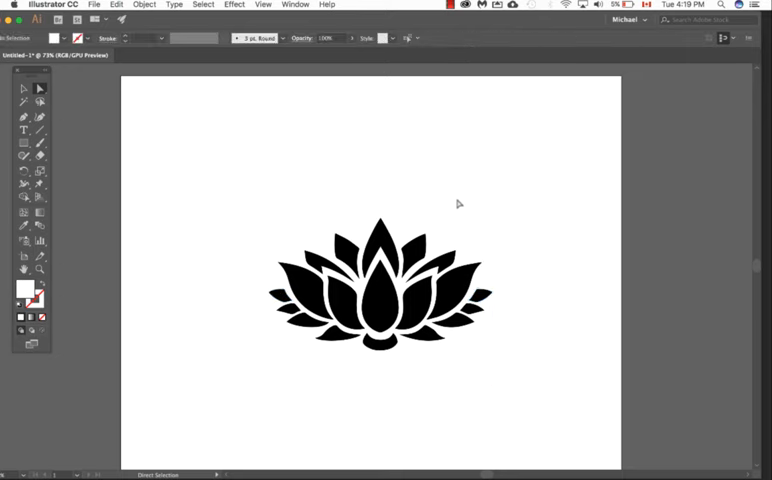
{"action": "mouse_move", "coordinate": [28, 90]}
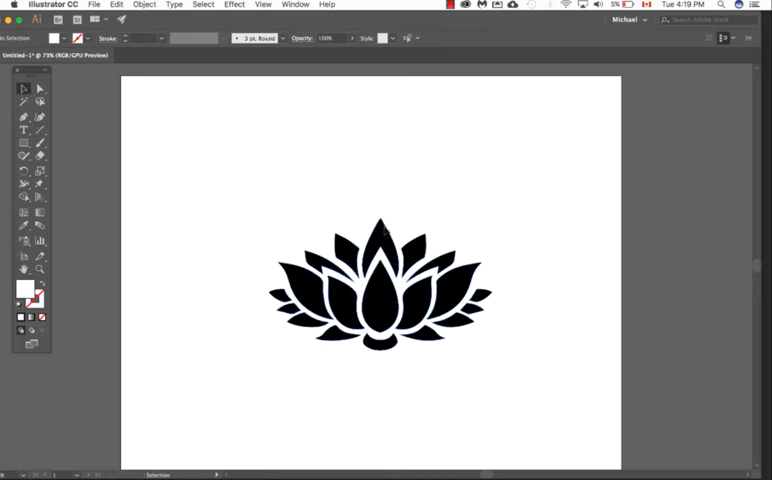
Step: Fill the selected lotus group magenta from the Color panel in RGB mode
{"action": "left_click", "coordinate": [380, 290]}
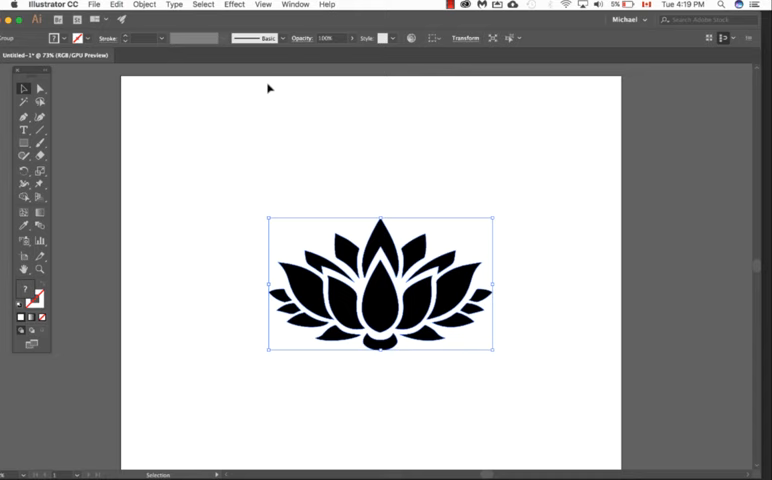
{"action": "left_click", "coordinate": [294, 5]}
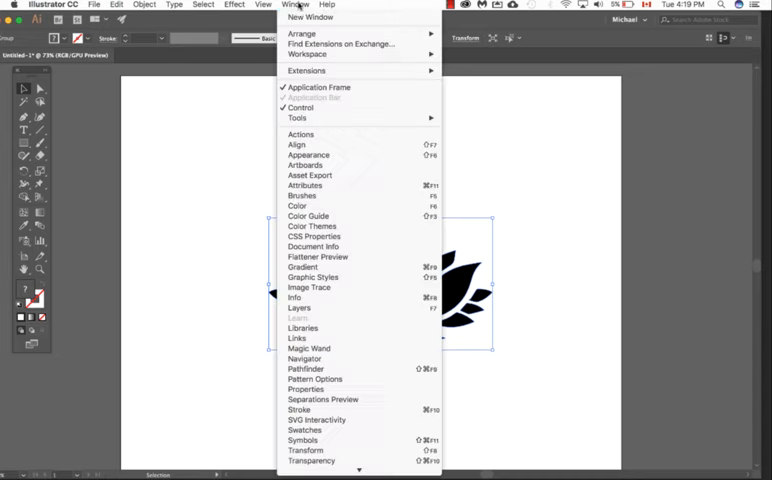
{"action": "mouse_move", "coordinate": [355, 206]}
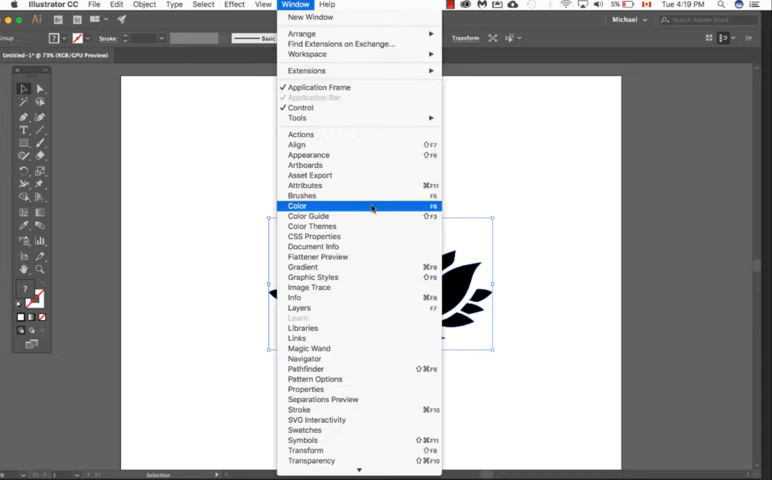
{"action": "left_click", "coordinate": [297, 206]}
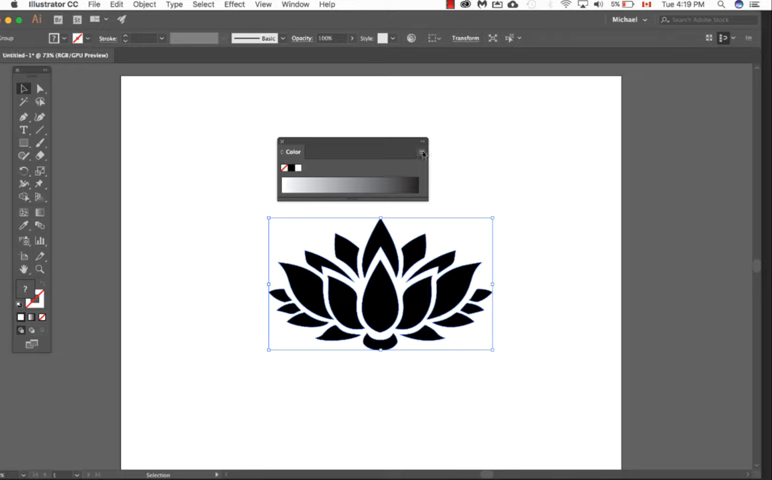
{"action": "left_click", "coordinate": [423, 152]}
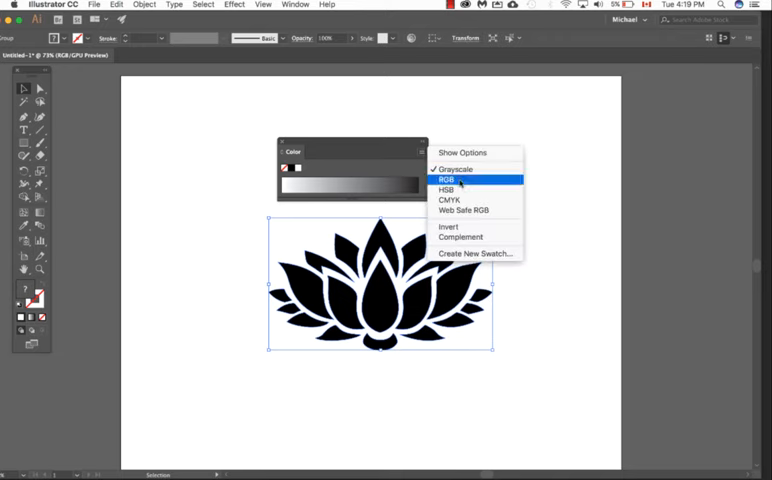
{"action": "left_click", "coordinate": [451, 179]}
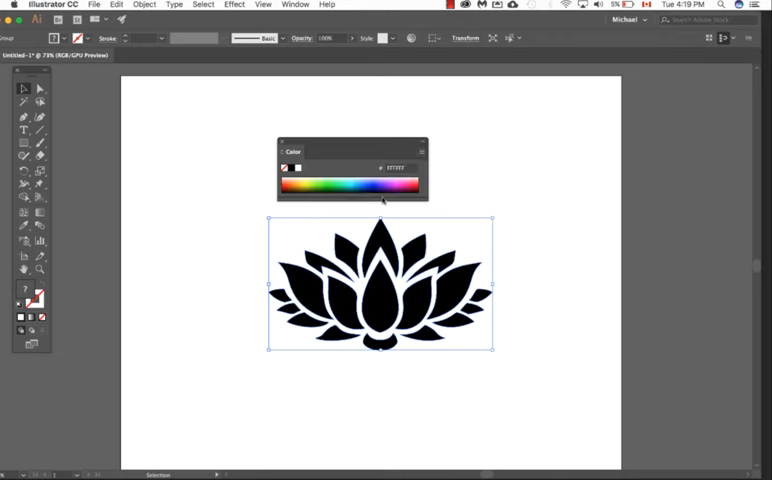
{"action": "left_click", "coordinate": [337, 183]}
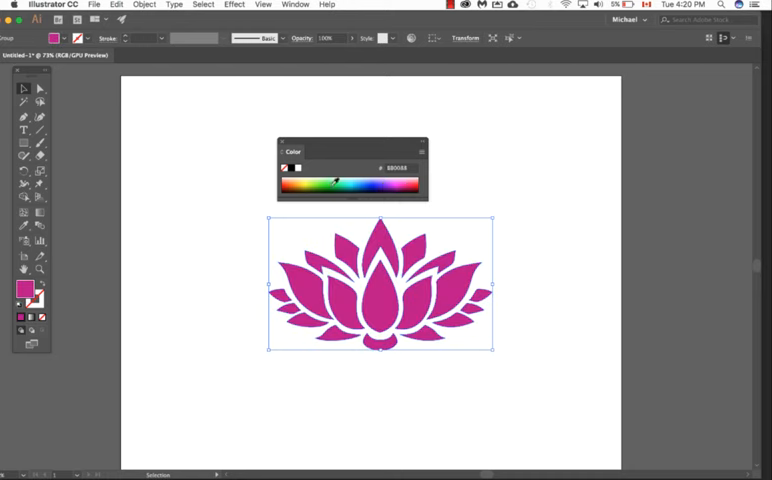